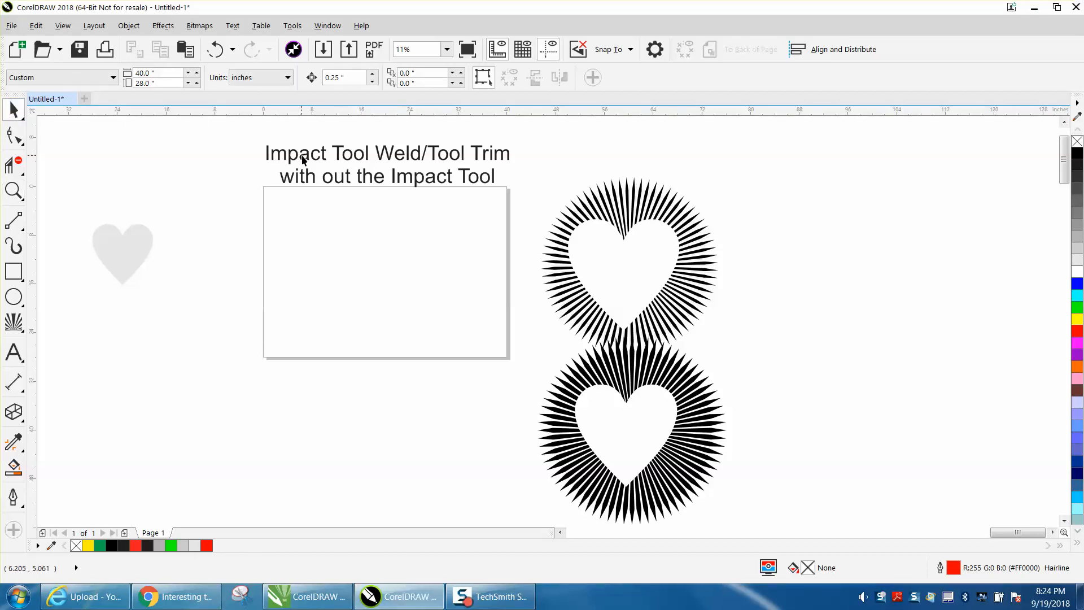
pyautogui.moveTo(330, 159)
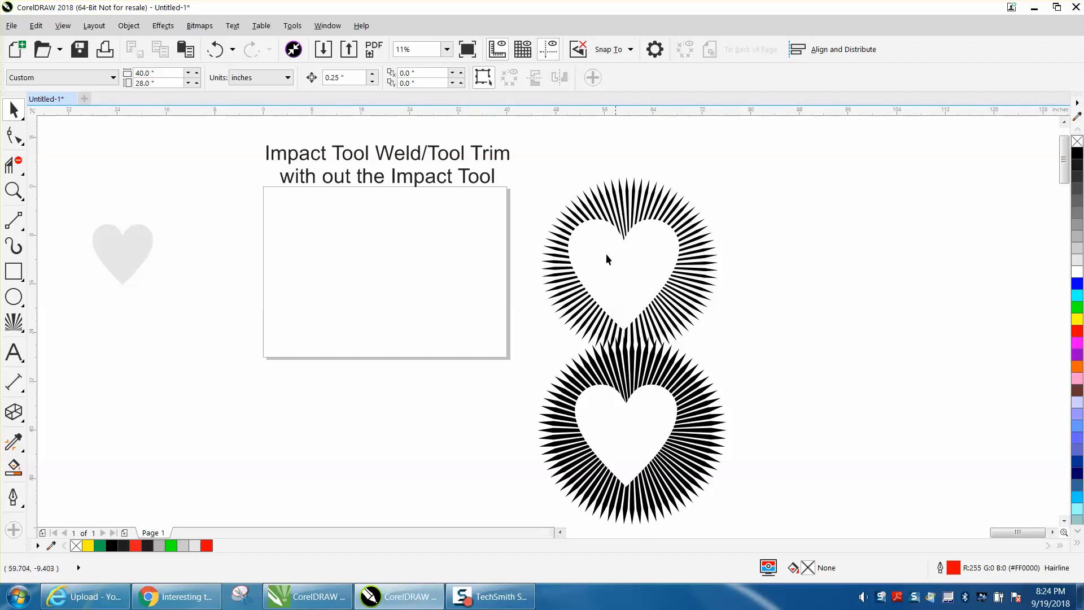
pyautogui.moveTo(352, 189)
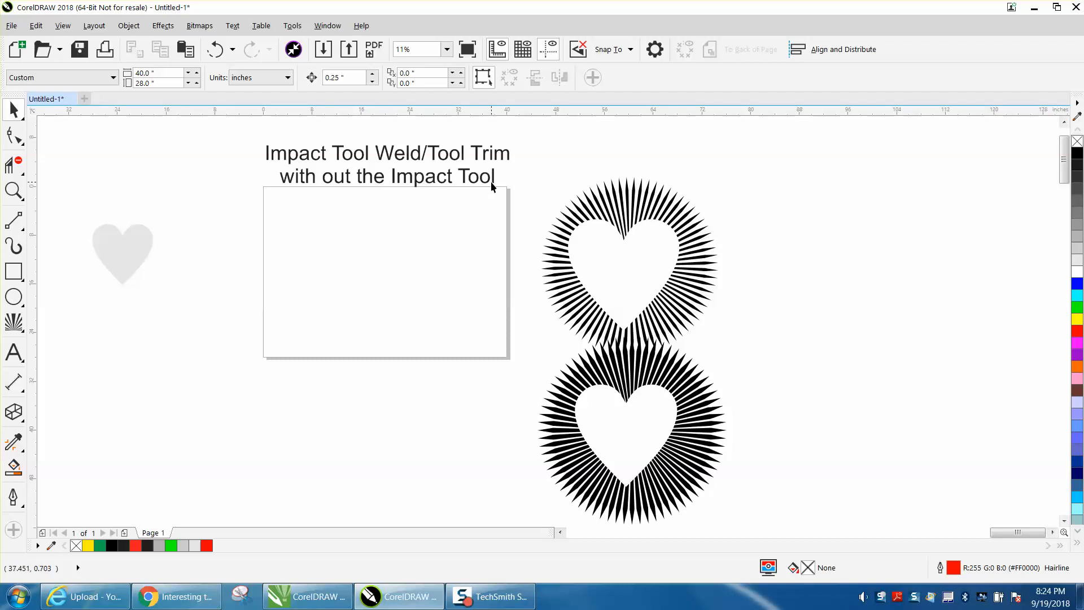
# Draw a straight vertical line down the page's centre guideline
pyautogui.click(631, 429)
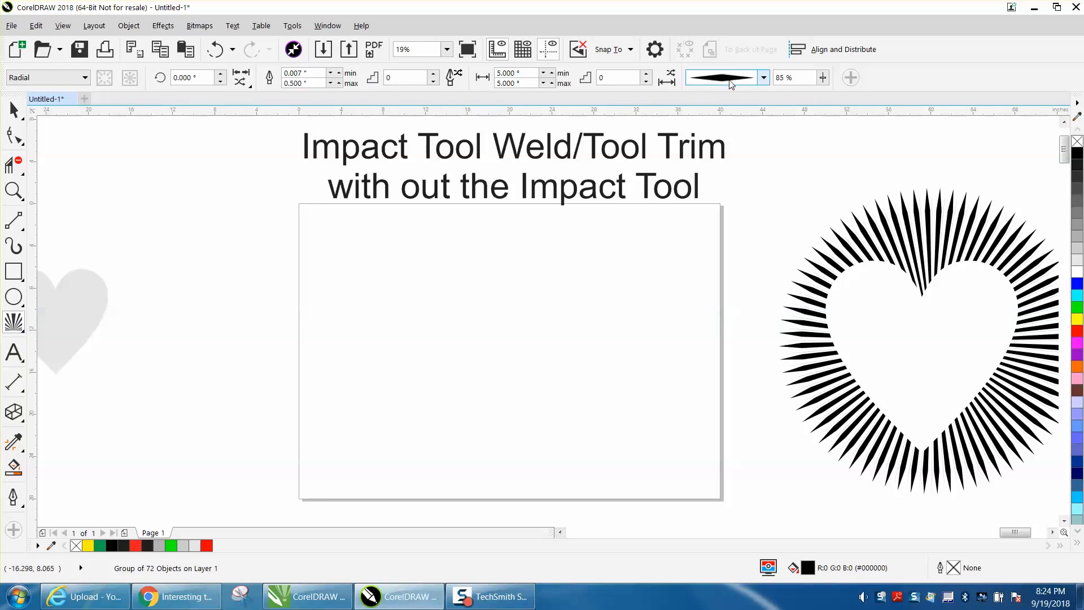
pyautogui.moveTo(724, 83)
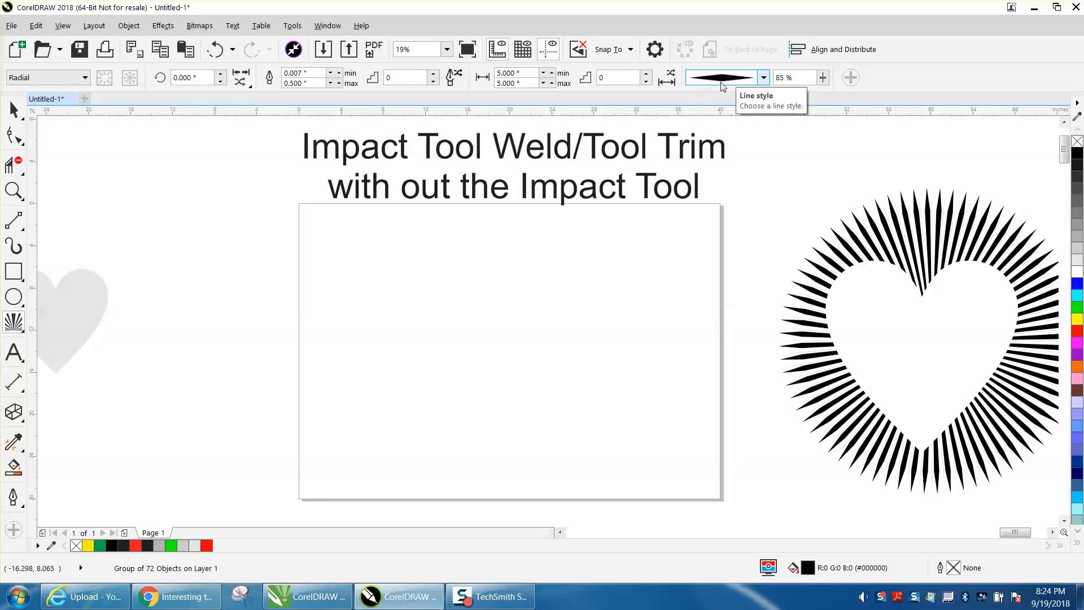
pyautogui.moveTo(123, 212)
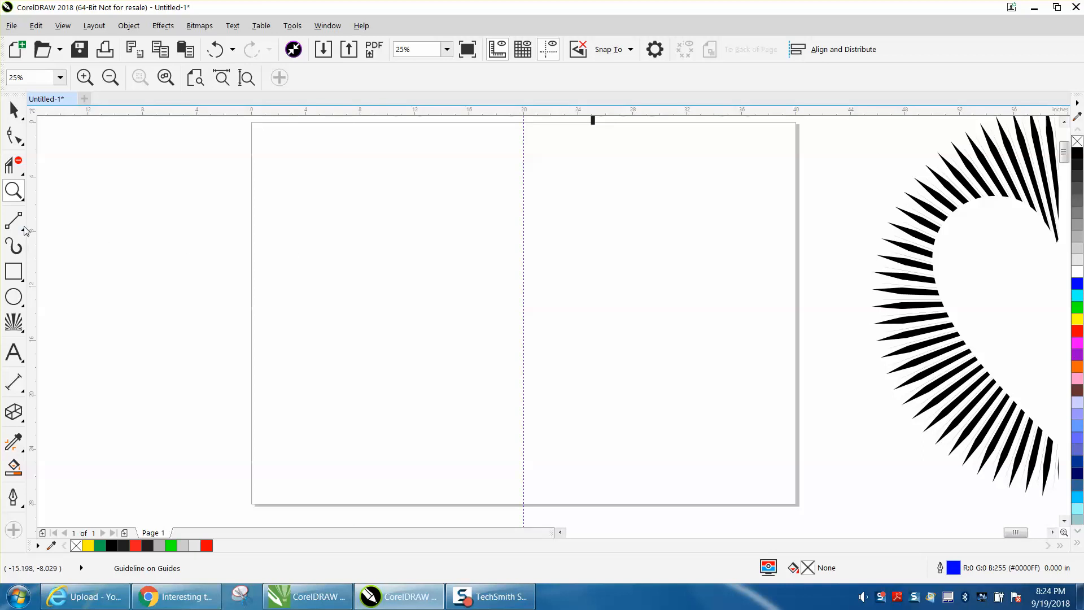
pyautogui.moveTo(415, 204); pyautogui.dragTo(415, 339)
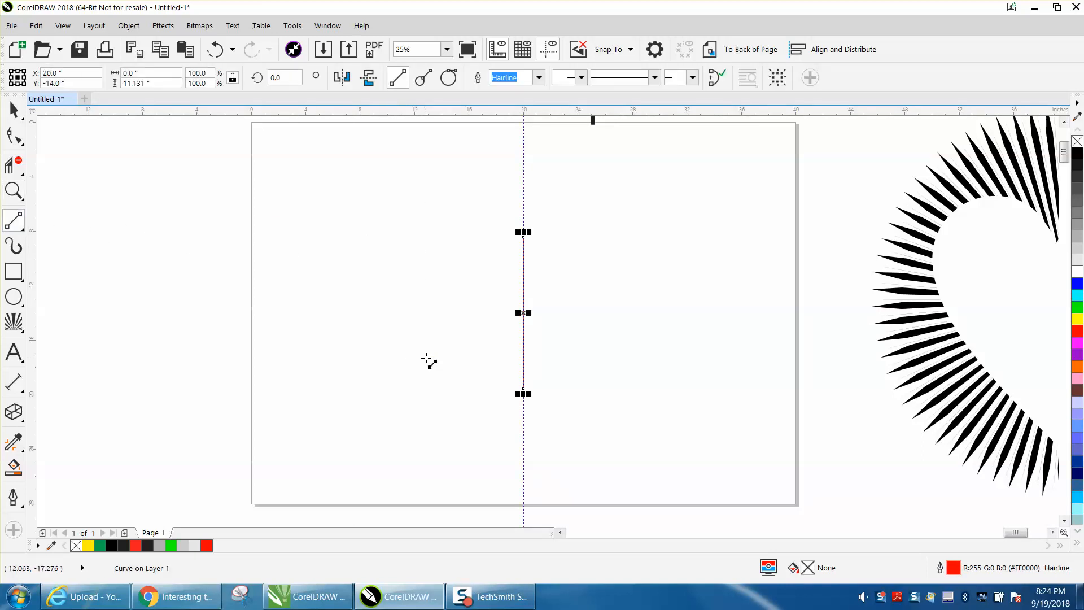
pyautogui.moveTo(259, 255)
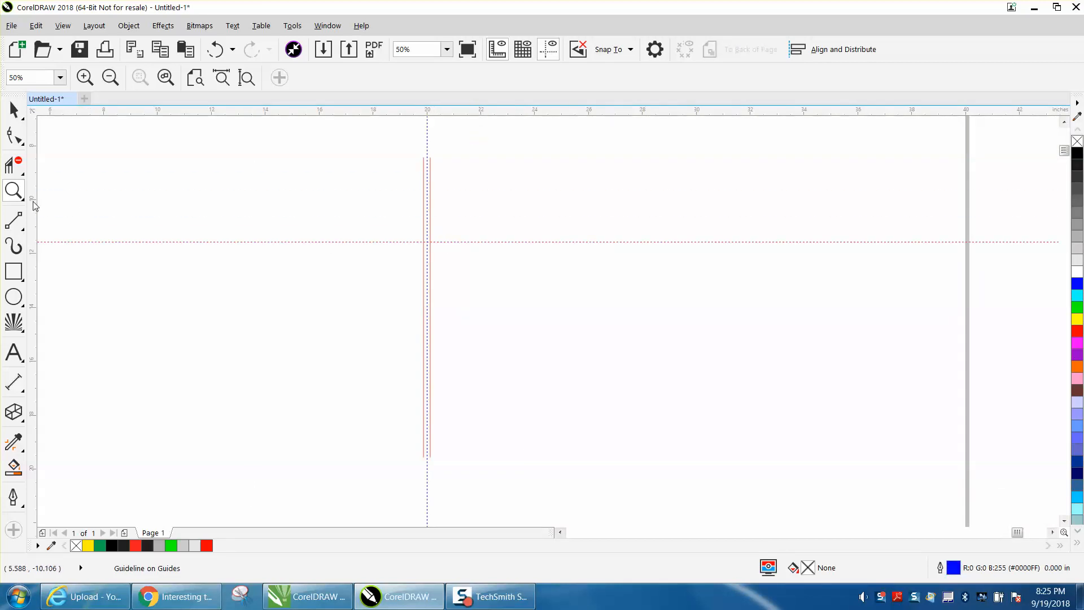
# Select both vertical lines and join their top end nodes into one closed curve
pyautogui.click(426, 276)
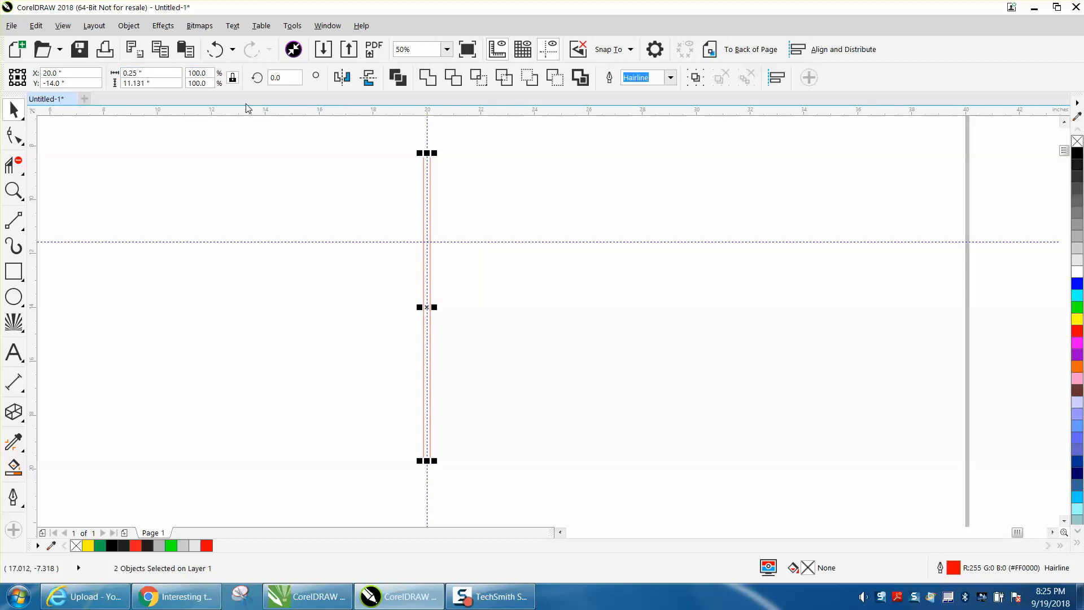
pyautogui.click(14, 190)
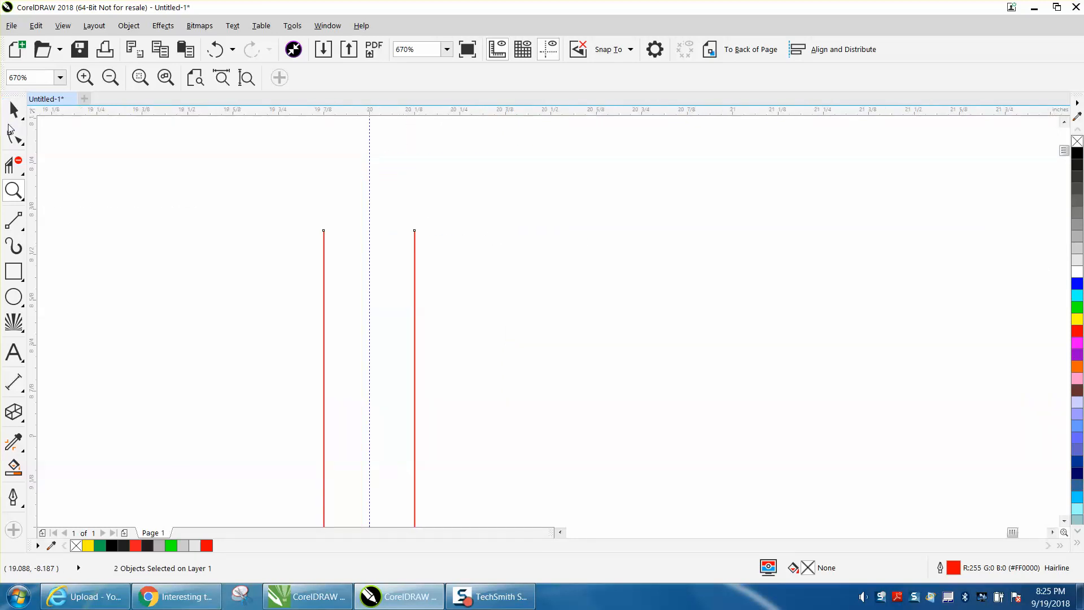
pyautogui.click(14, 135)
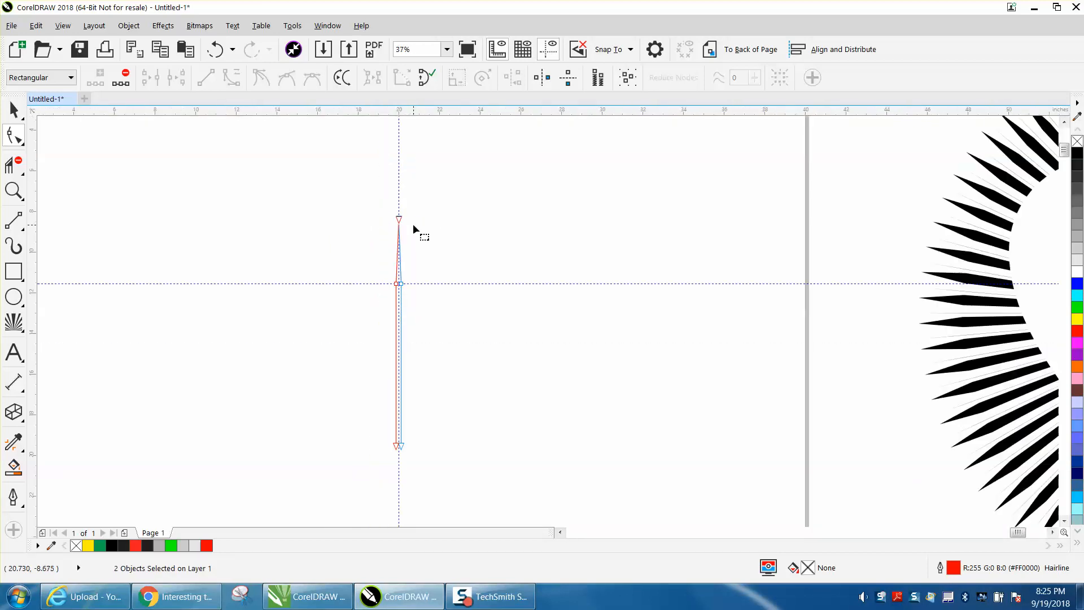
# Make the sliver a black-filled curve tapering to points at both ends
pyautogui.click(14, 247)
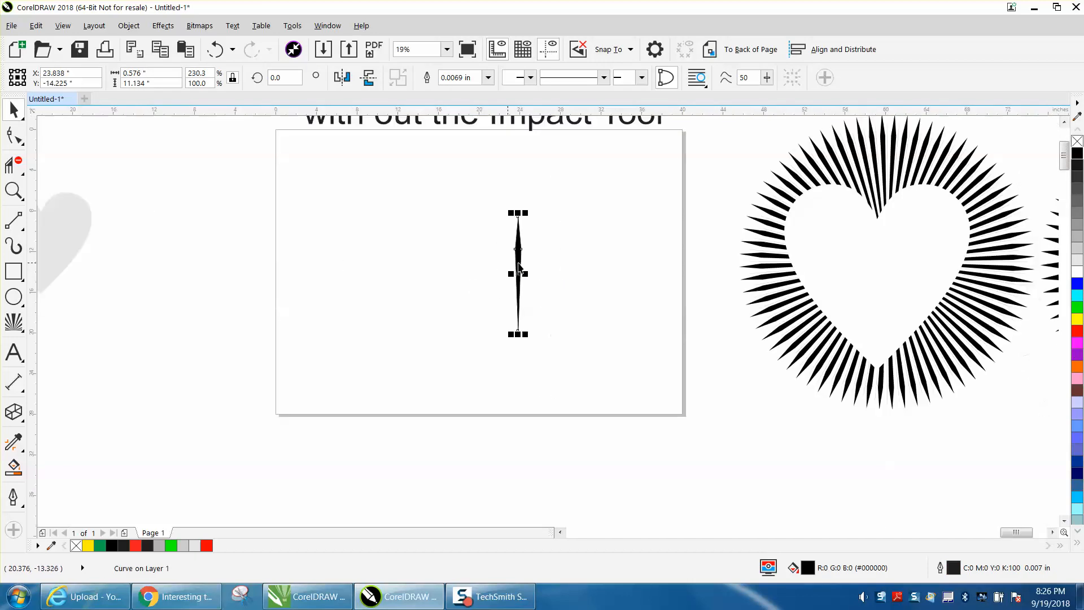
# Move the spike's rotation centre to its end and rotate it into 72 copies
pyautogui.moveTo(519, 272); pyautogui.dragTo(479, 272)
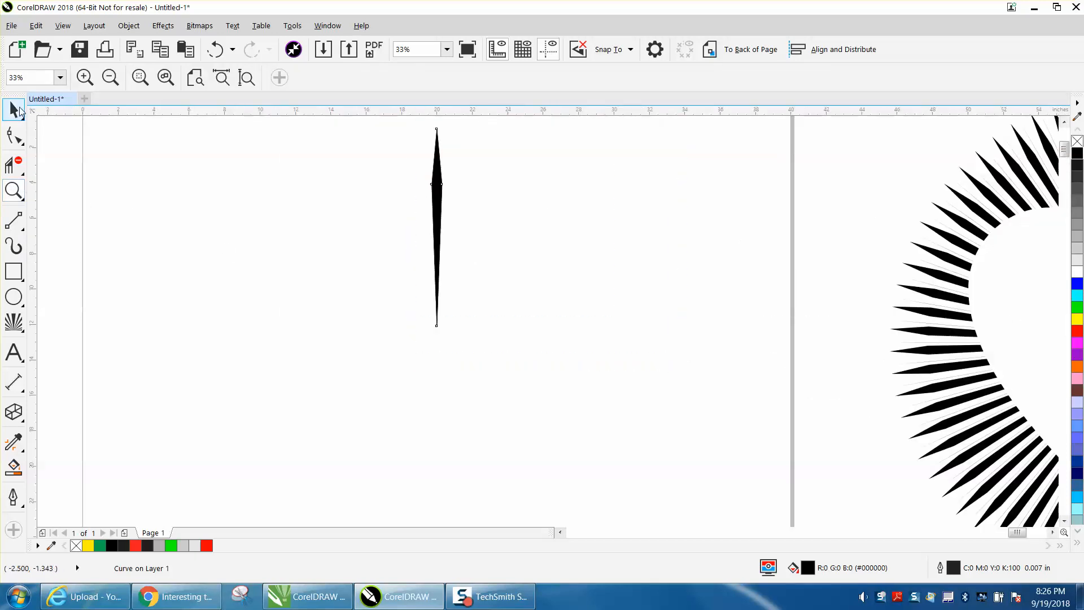
pyautogui.click(437, 226)
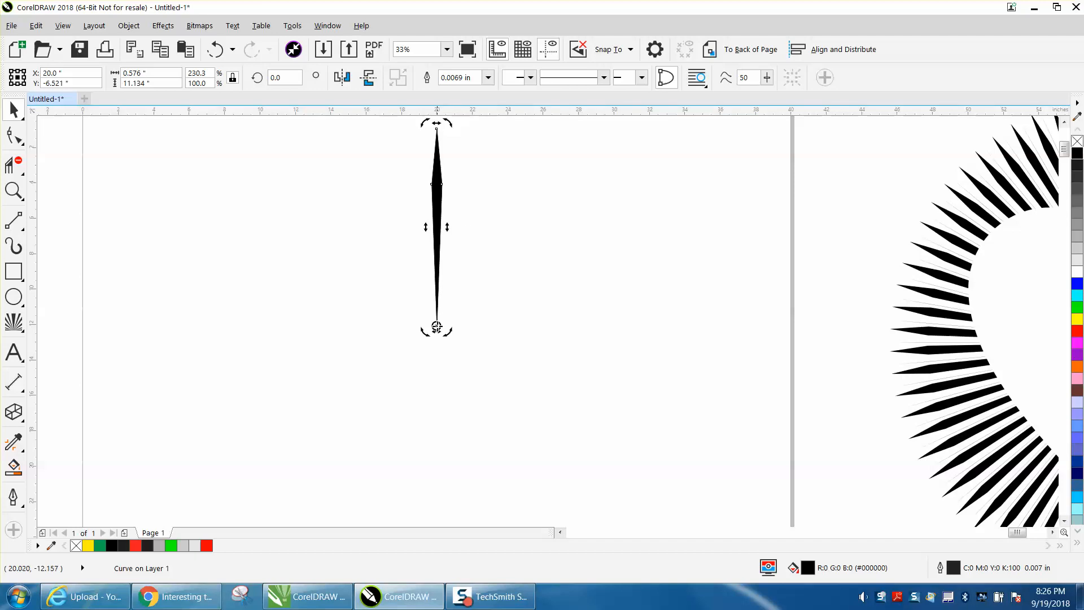
pyautogui.click(284, 76)
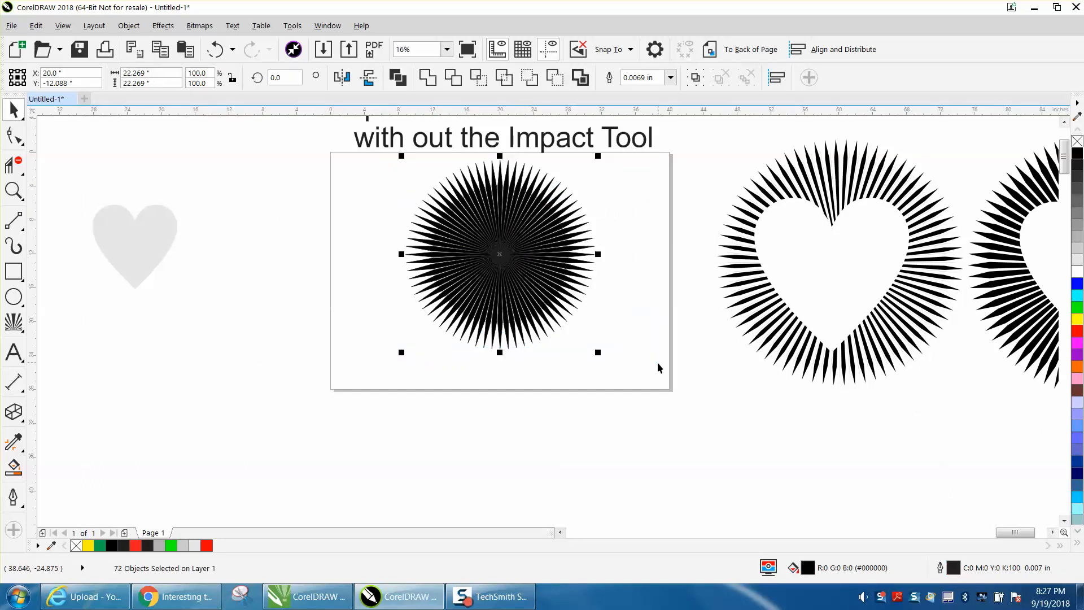
# Group the 72 spikes, centre the grey heart on the burst, and select both
pyautogui.click(129, 26)
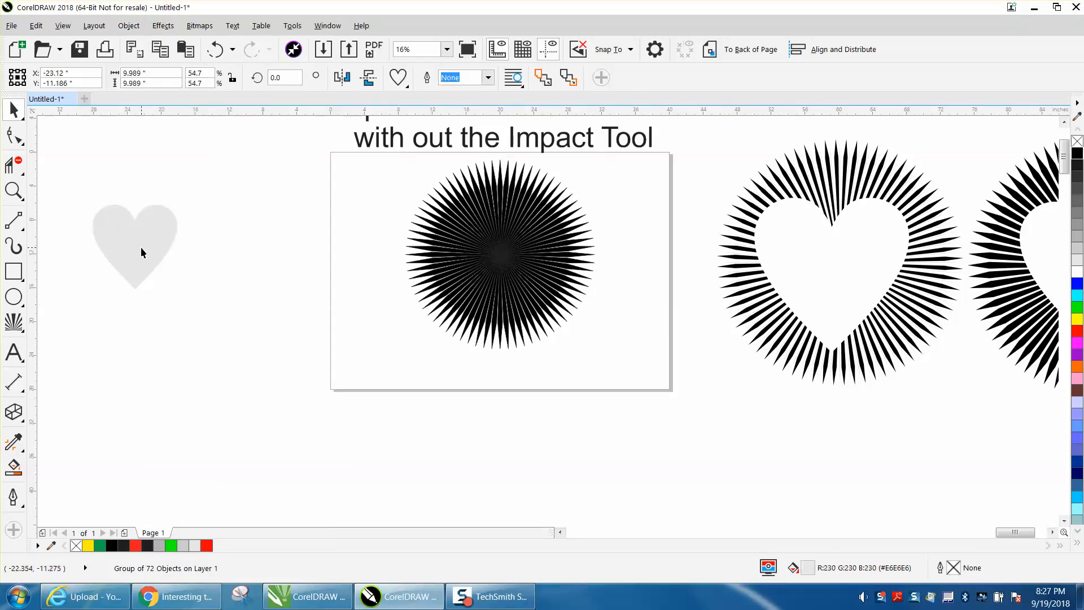
pyautogui.click(499, 254)
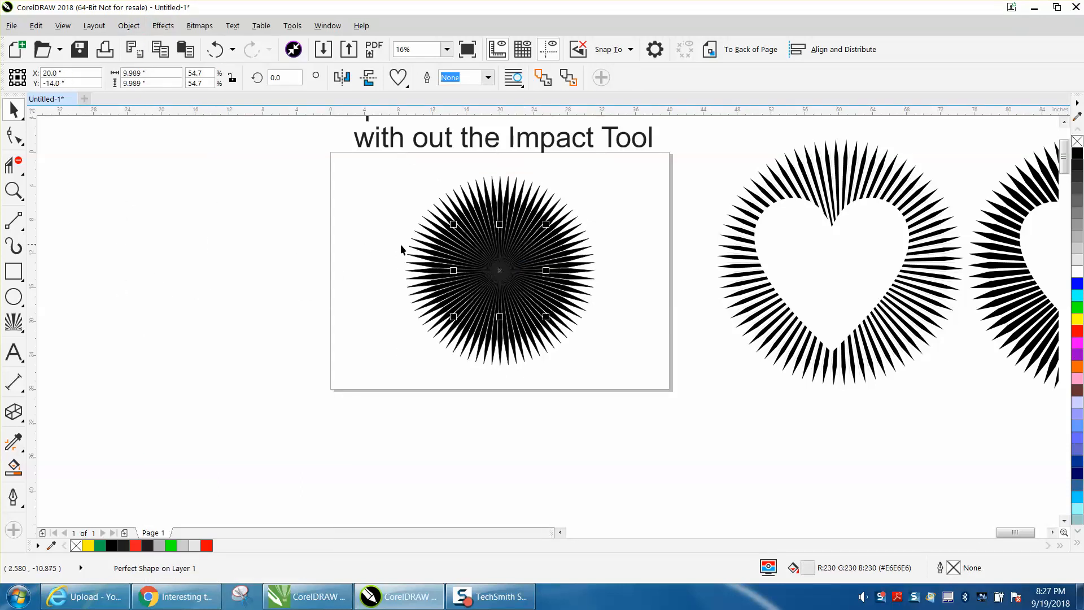
pyautogui.moveTo(561, 200)
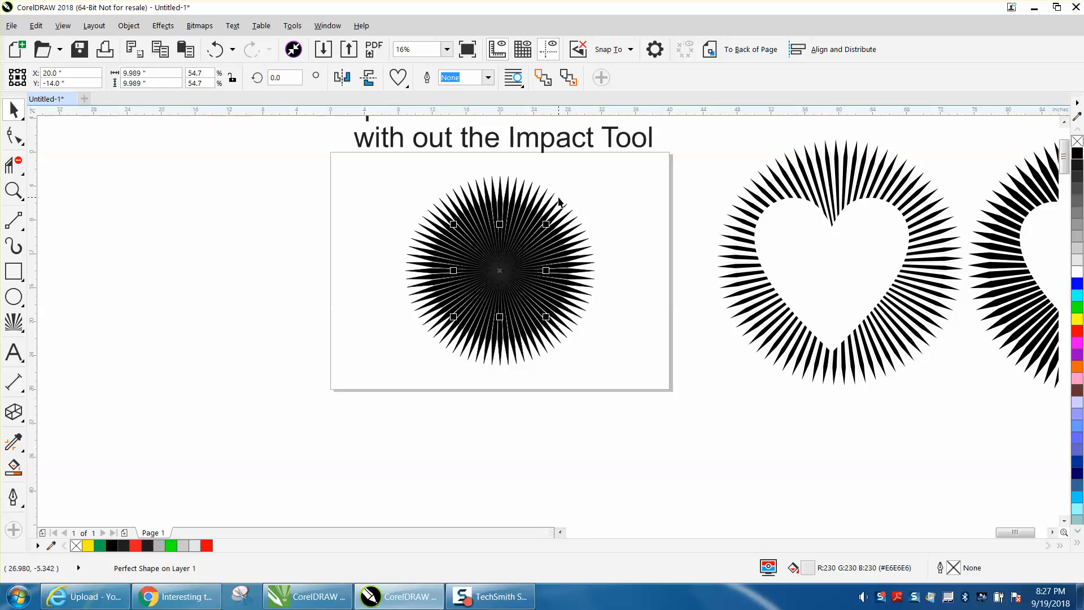
pyautogui.click(751, 49)
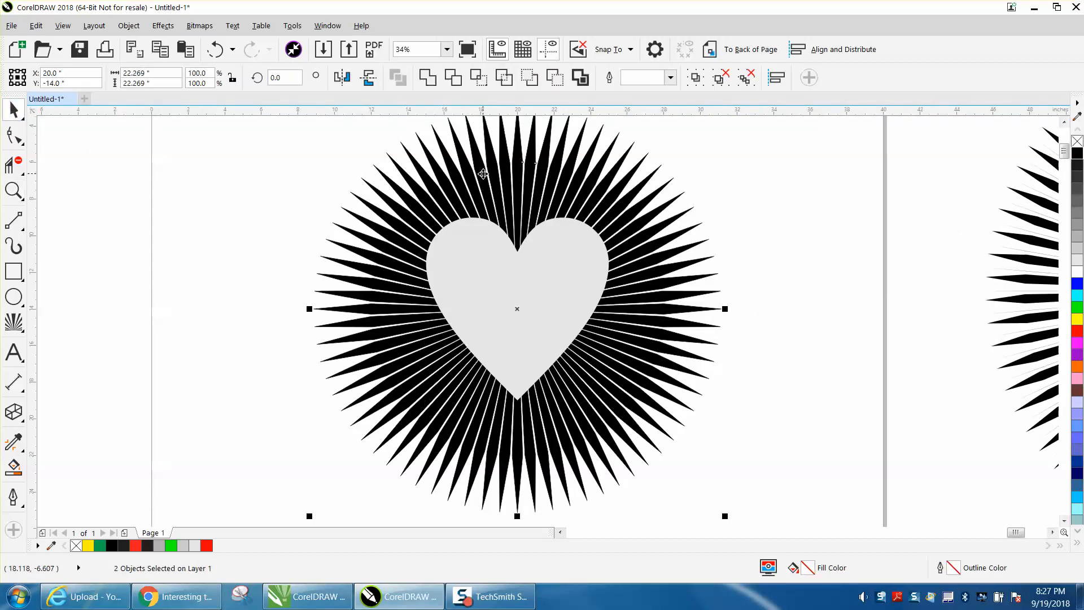
pyautogui.moveTo(453, 77)
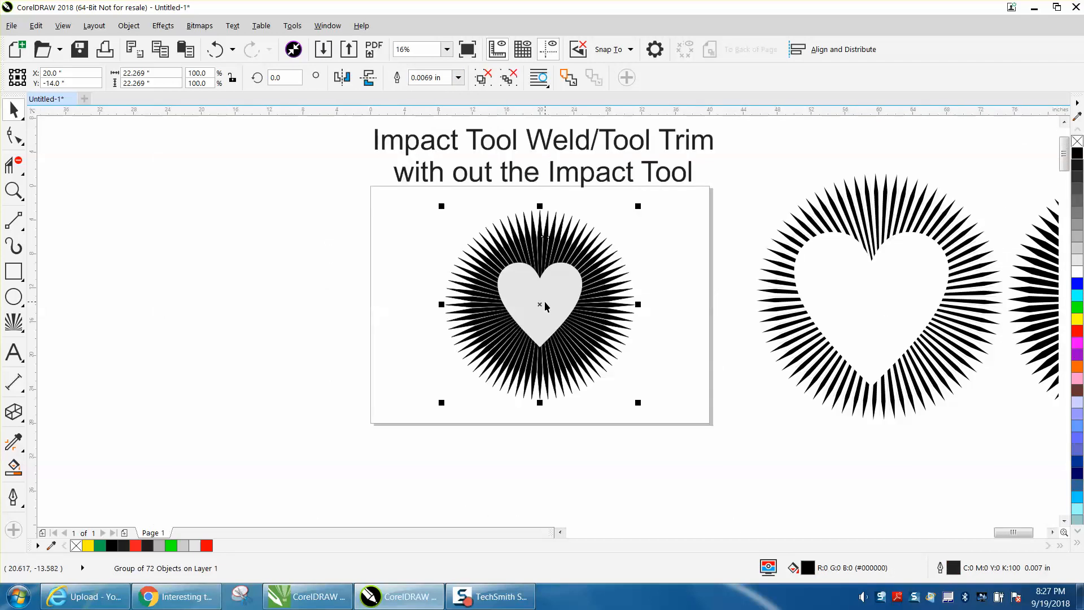
# Drag the heart-trimmed burst left off the page, then zoom in on the title text
pyautogui.moveTo(540, 304); pyautogui.dragTo(293, 311)
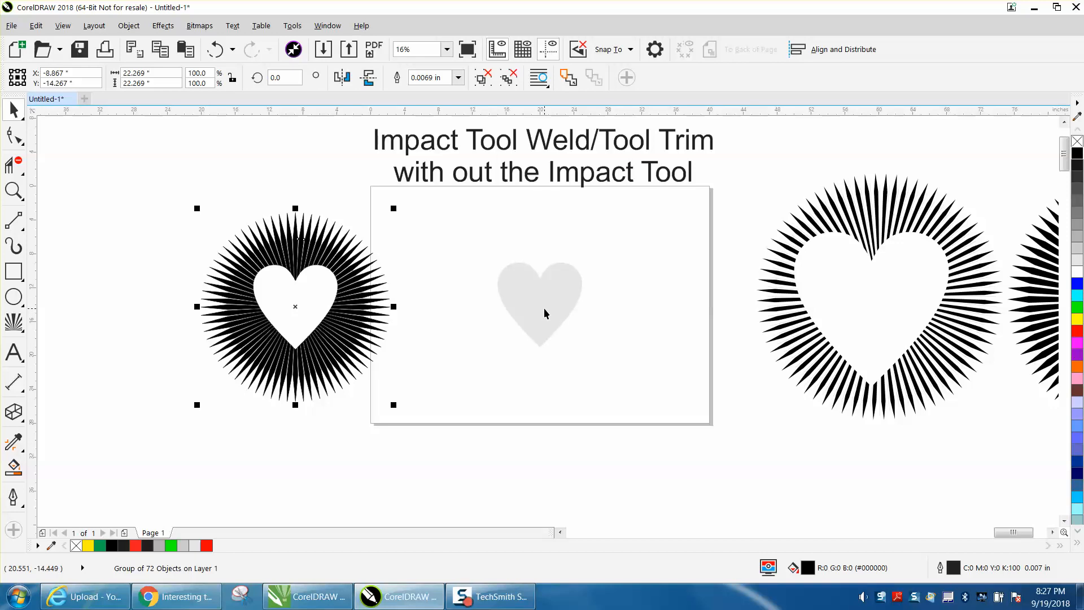
pyautogui.moveTo(49, 208)
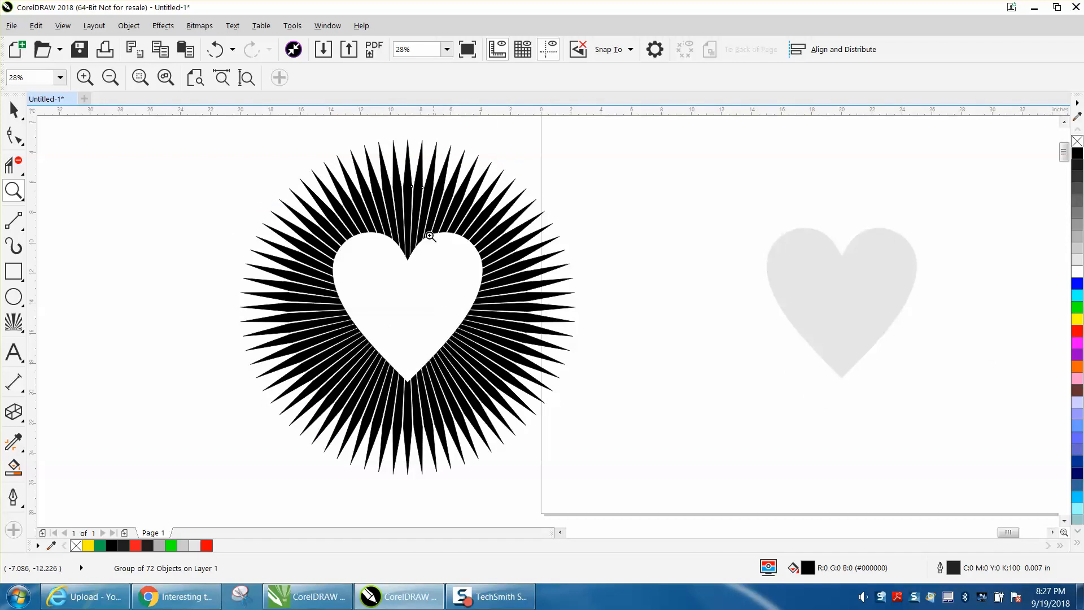
pyautogui.moveTo(428, 216)
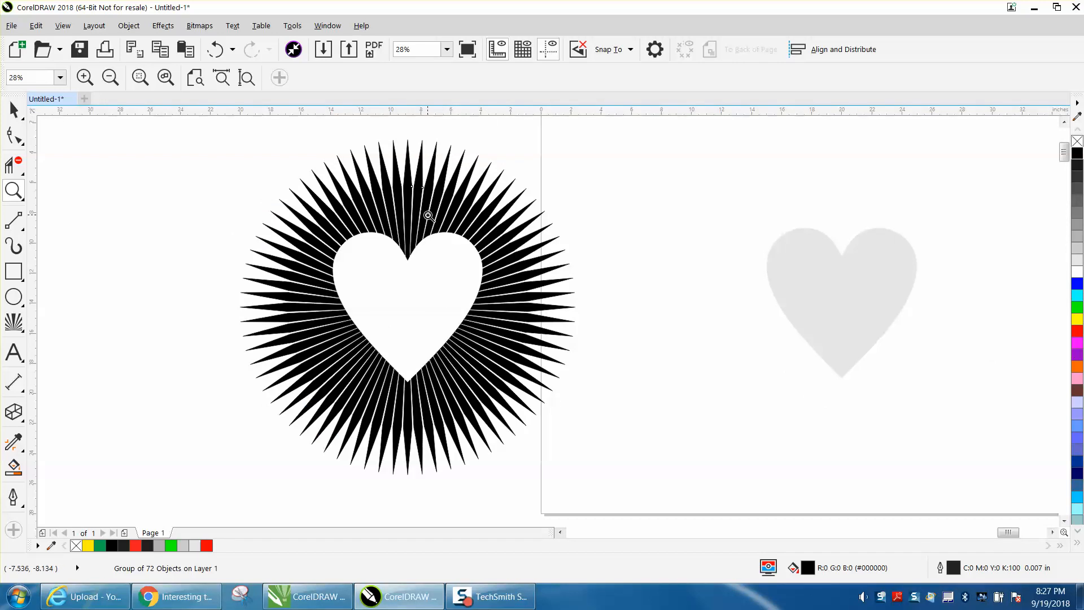
pyautogui.scroll(-3)
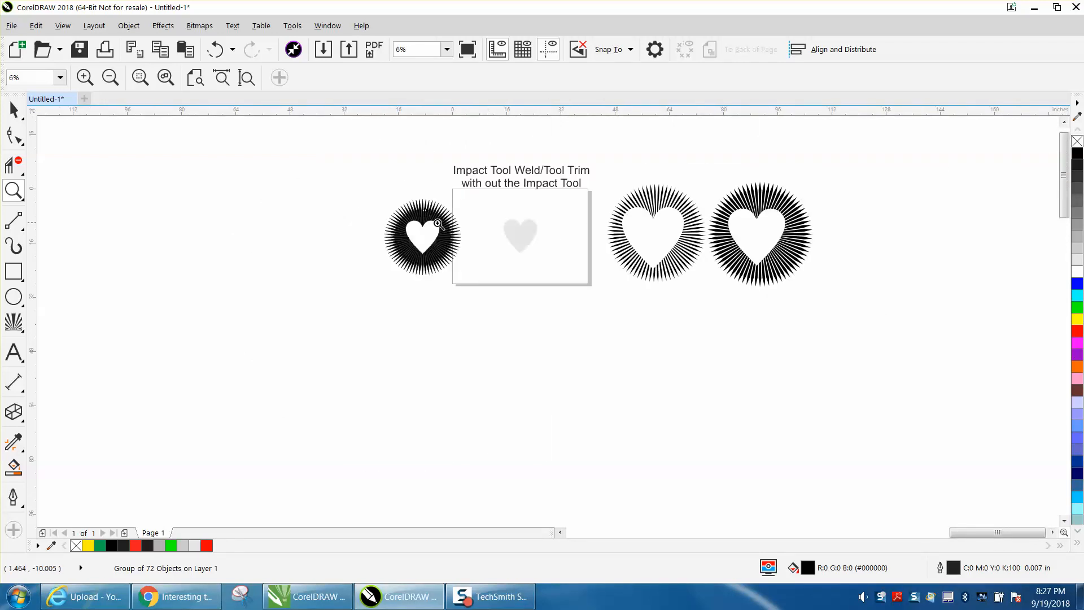
pyautogui.moveTo(556, 196)
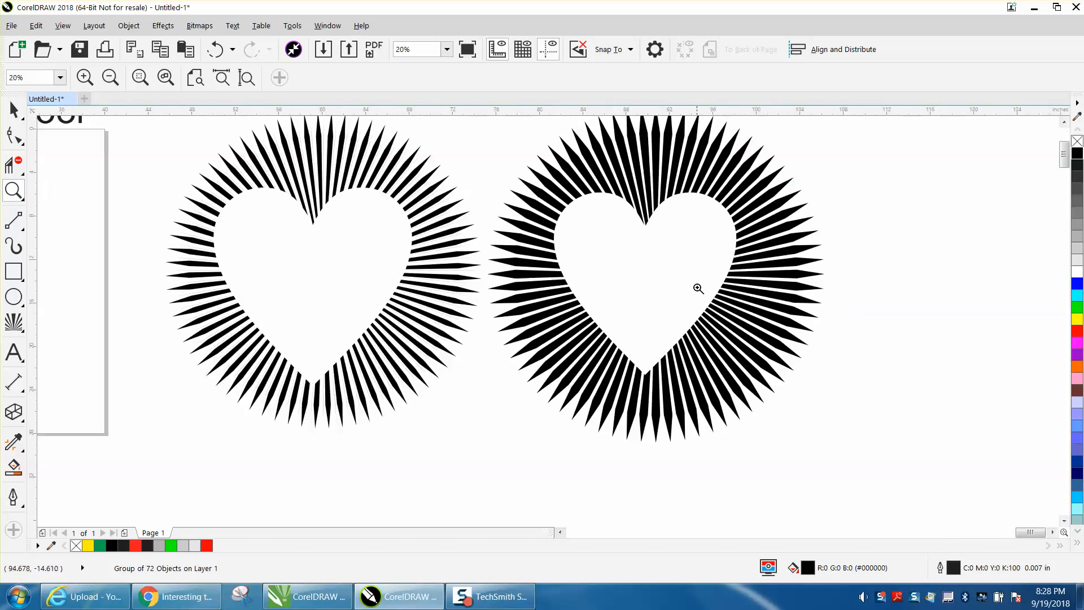
pyautogui.moveTo(459, 243)
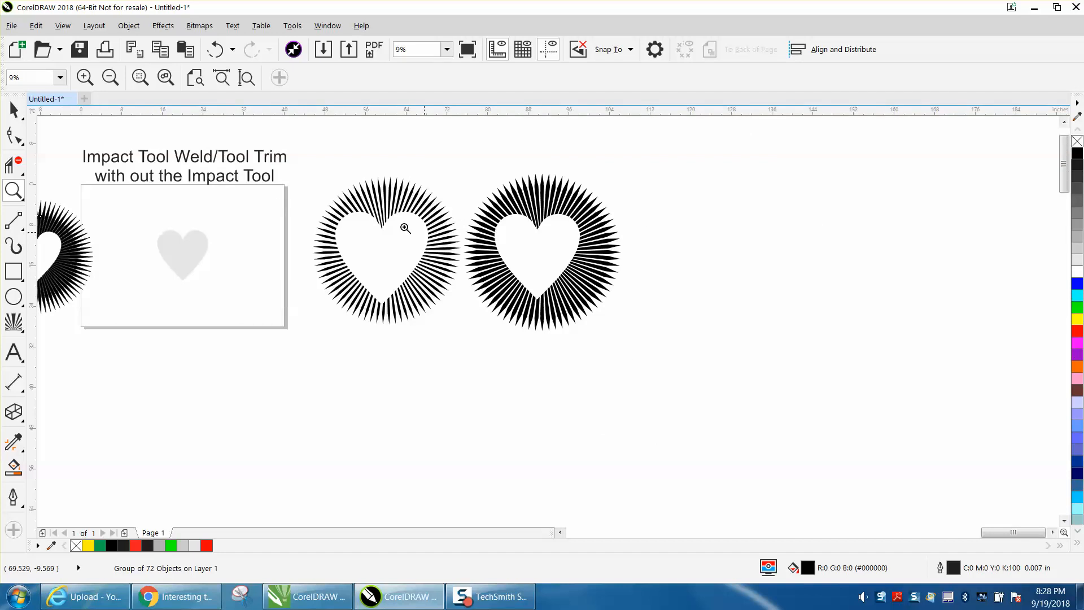
pyautogui.click(404, 228)
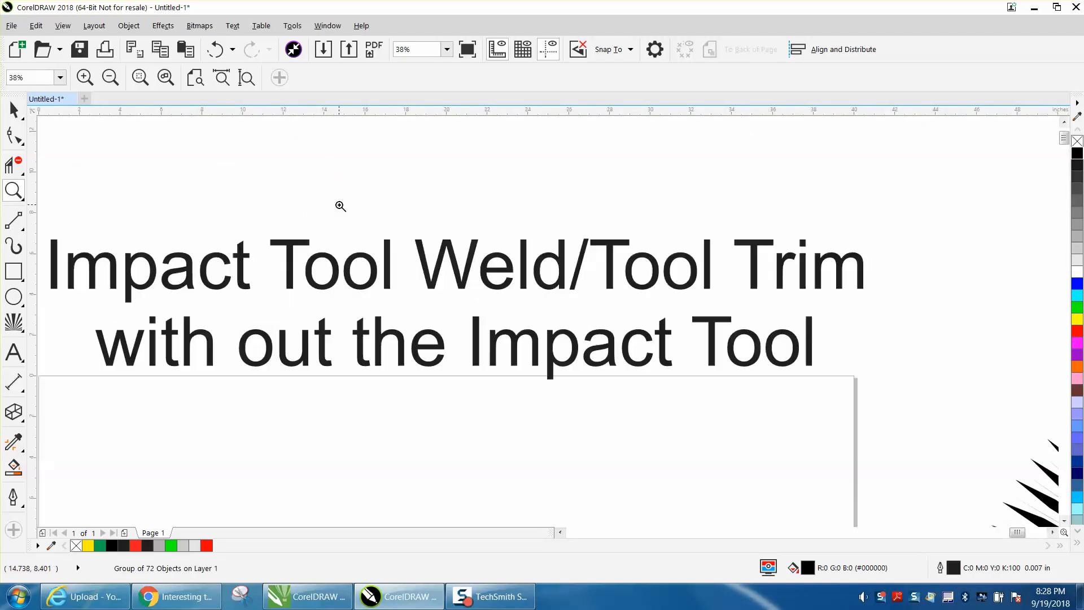
pyautogui.moveTo(662, 281)
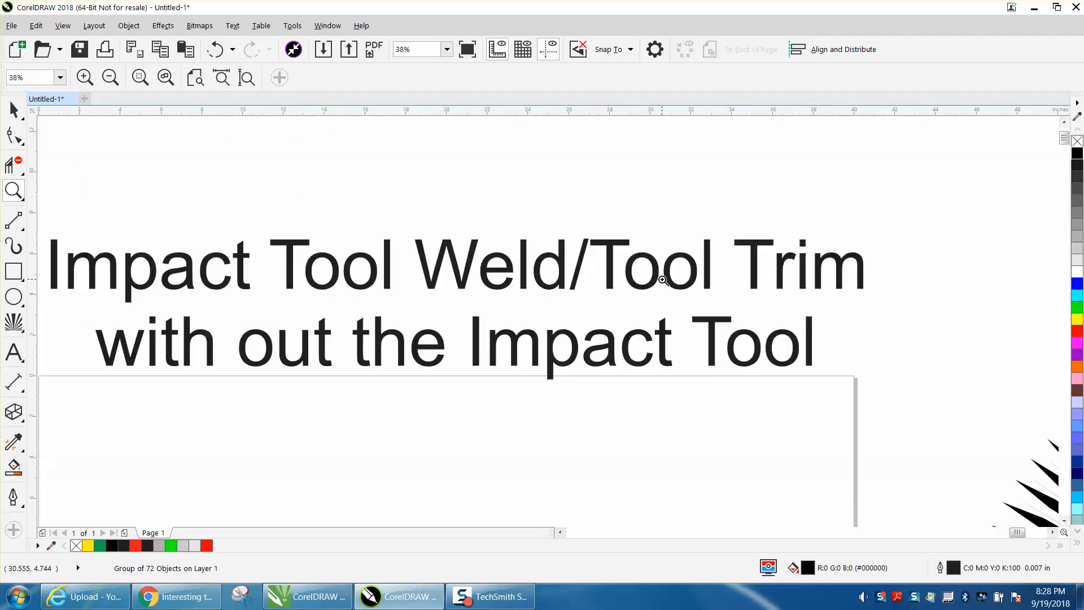